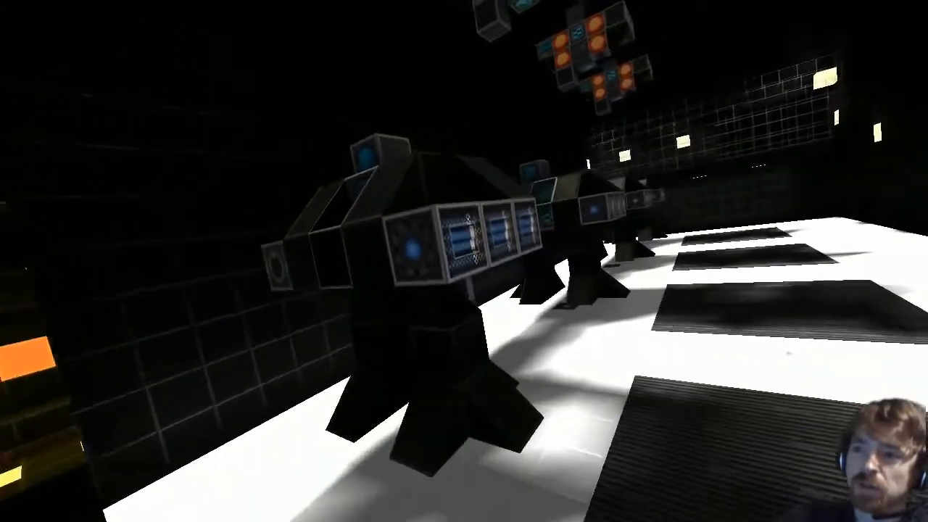
{"action": "mouse_move", "coordinate": [463, 261]}
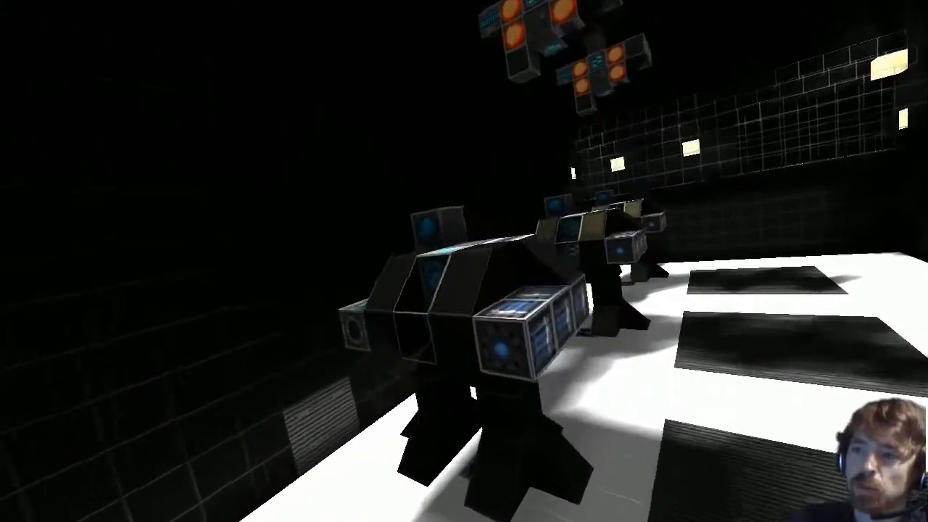